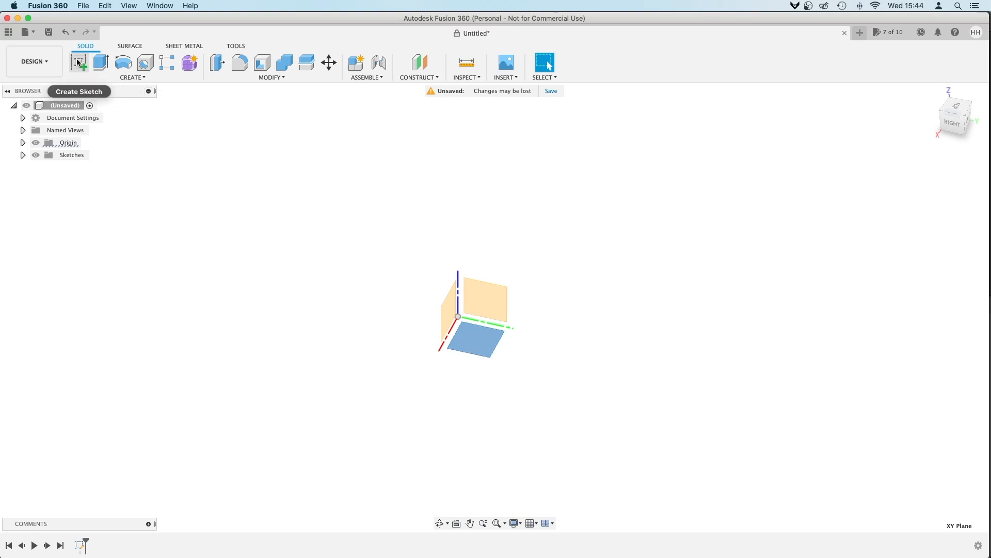
{"action": "mouse_move", "coordinate": [78, 62]}
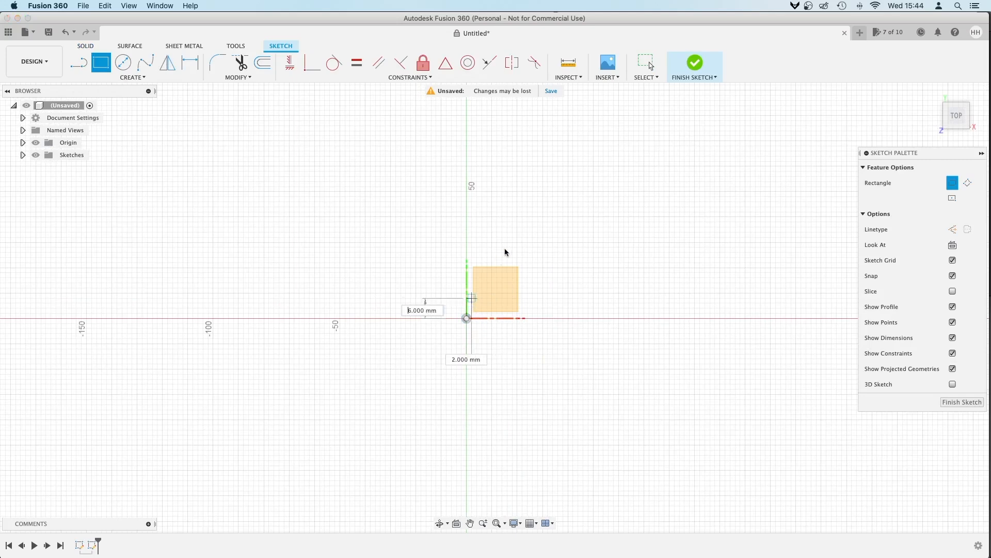
Draw a 30x30 rectangle on the XY plane with its lower-left corner at the origin
{"action": "left_click_drag", "start_coordinate": [472, 297], "coordinate": [542, 243]}
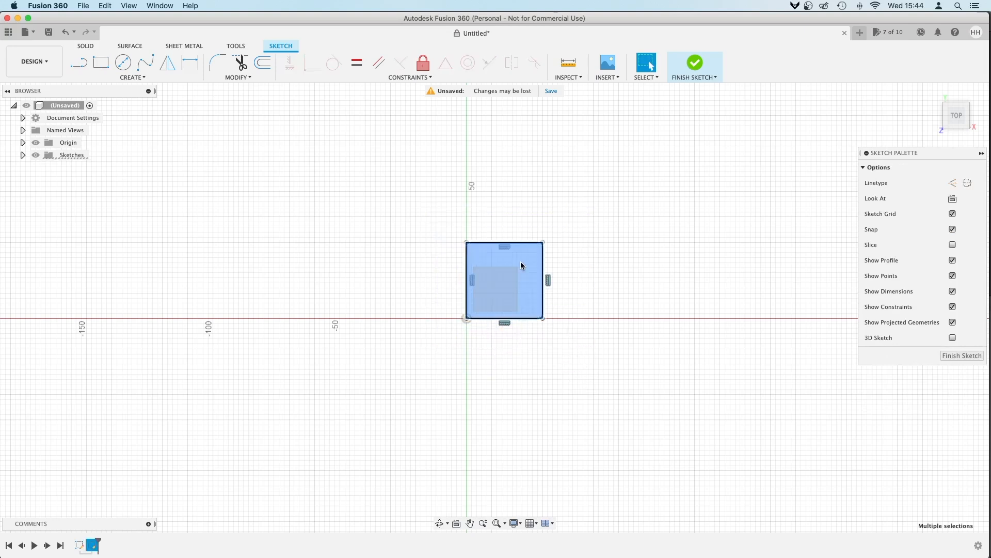
{"action": "right_click", "coordinate": [505, 264]}
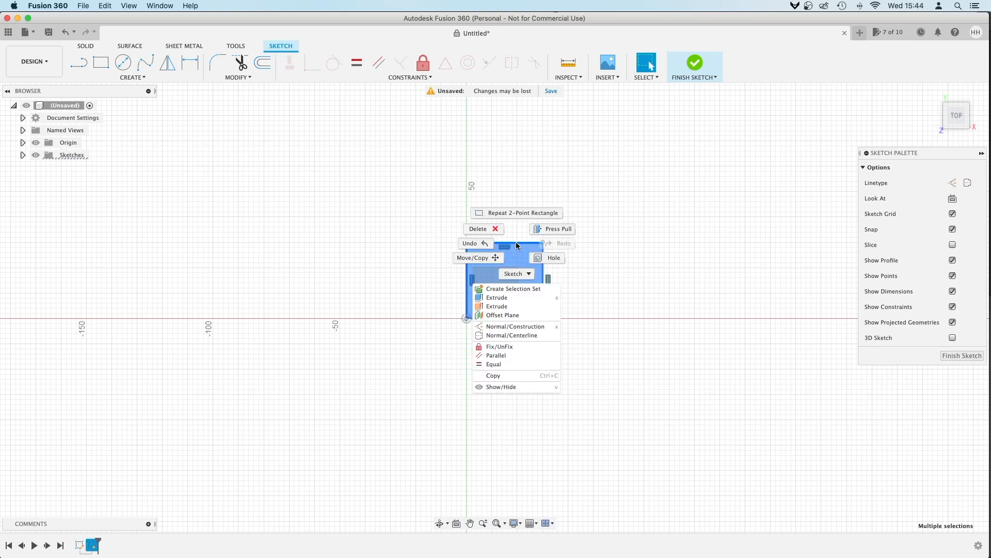
{"action": "left_click", "coordinate": [473, 257]}
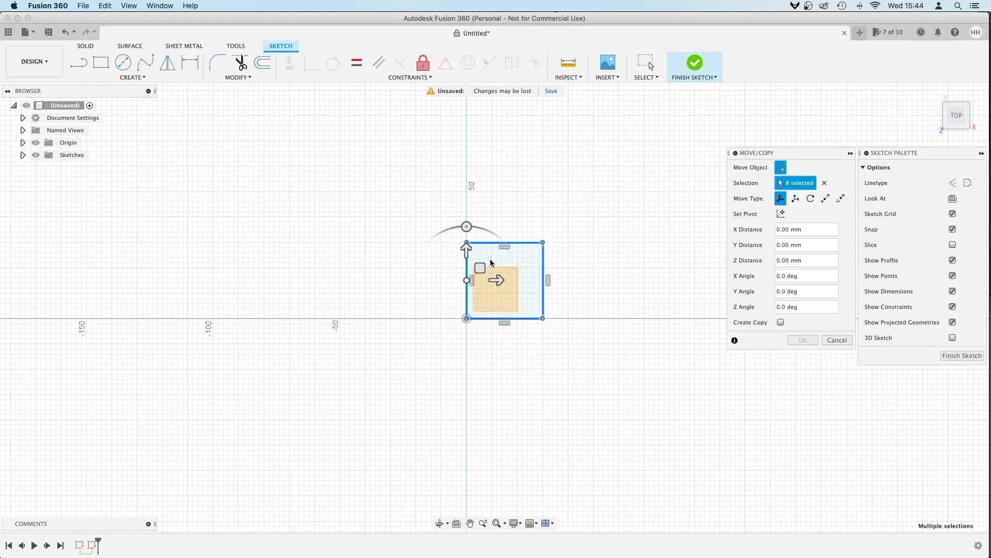
{"action": "left_click_drag", "start_coordinate": [497, 280], "coordinate": [483, 279]}
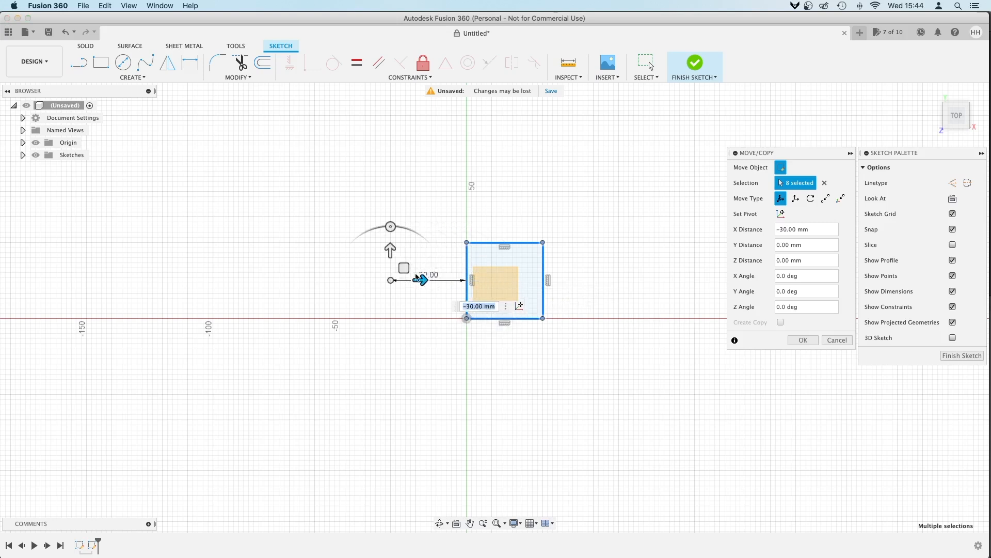
{"action": "left_click_drag", "start_coordinate": [419, 279], "coordinate": [612, 280]}
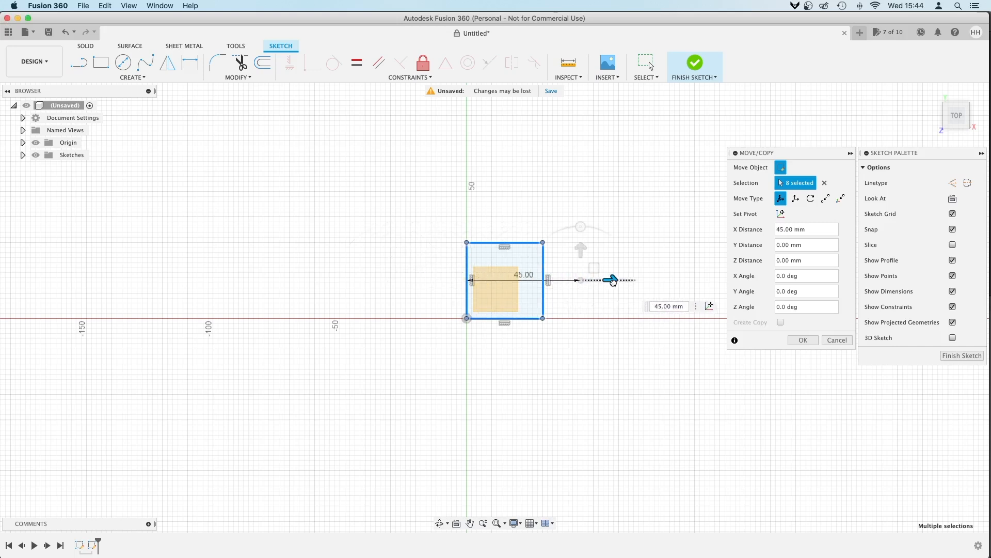
{"action": "left_click_drag", "start_coordinate": [610, 279], "coordinate": [420, 280]}
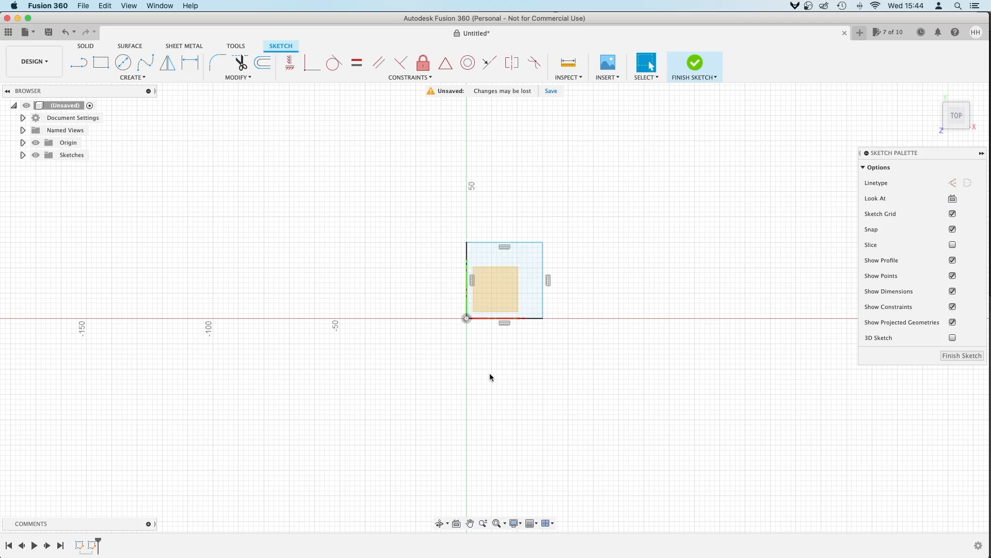
{"action": "mouse_move", "coordinate": [235, 93]}
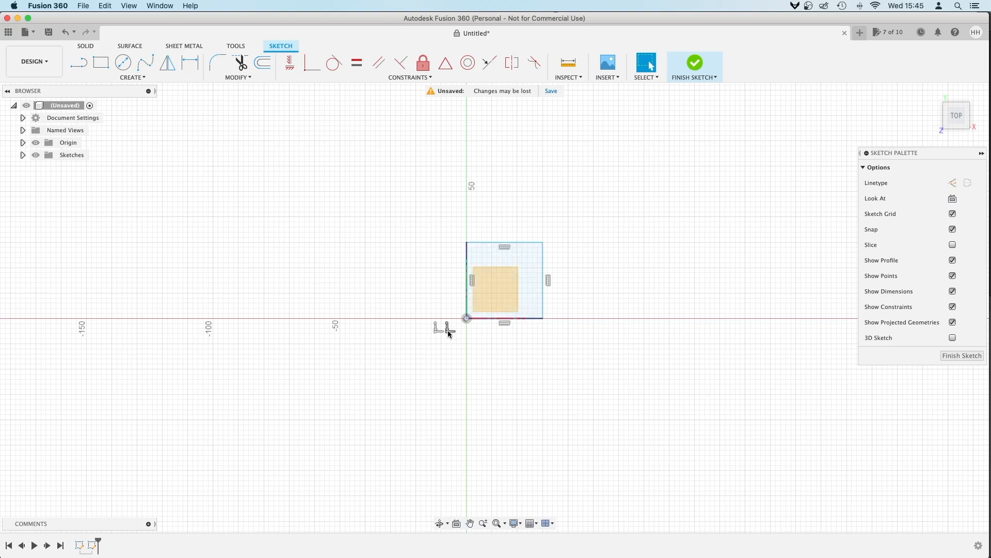
Select the coincident constraint at the square's origin corner for deletion
{"action": "left_click", "coordinate": [467, 280]}
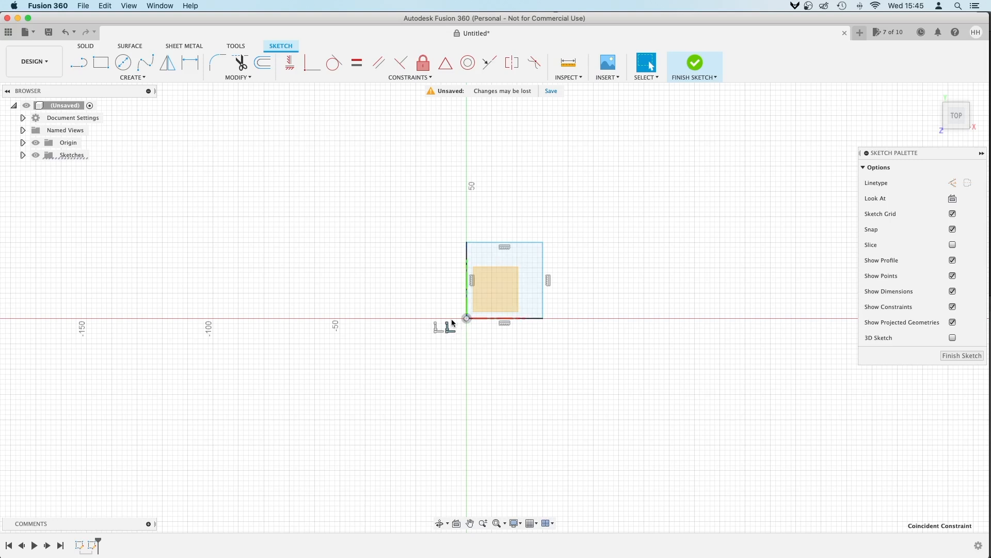
{"action": "mouse_move", "coordinate": [459, 253]}
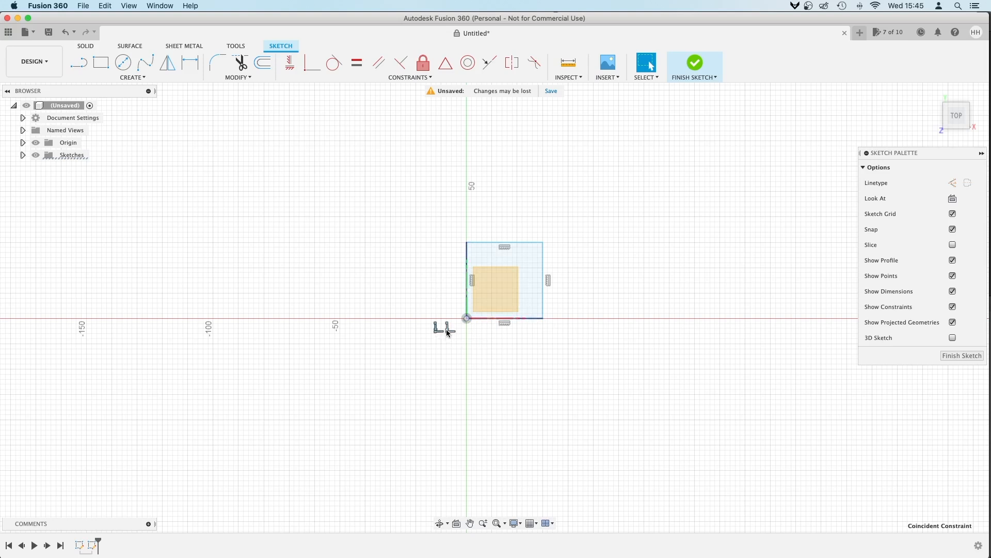
{"action": "mouse_move", "coordinate": [449, 334]}
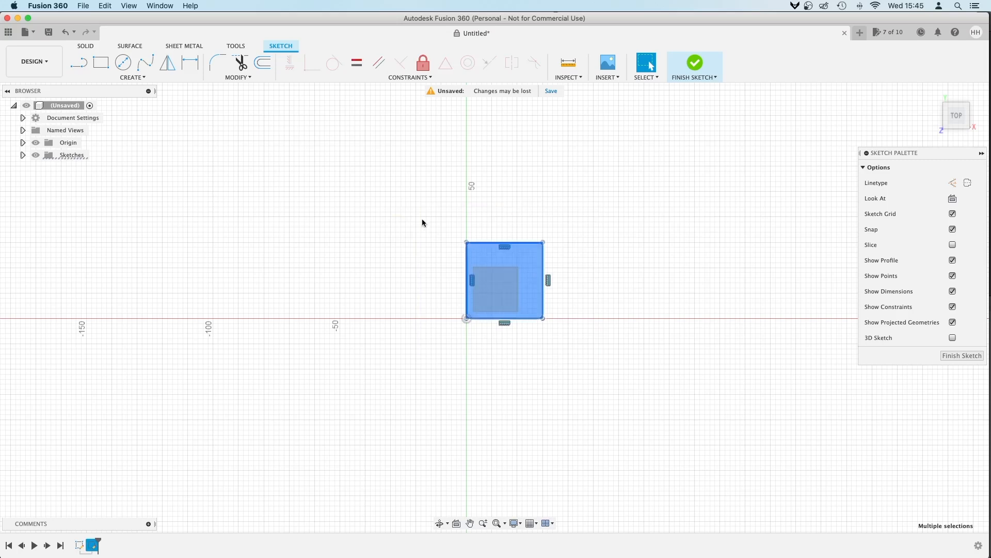
Move the square with Move/Copy to X -35 mm and confirm its new position
{"action": "right_click", "coordinate": [504, 279]}
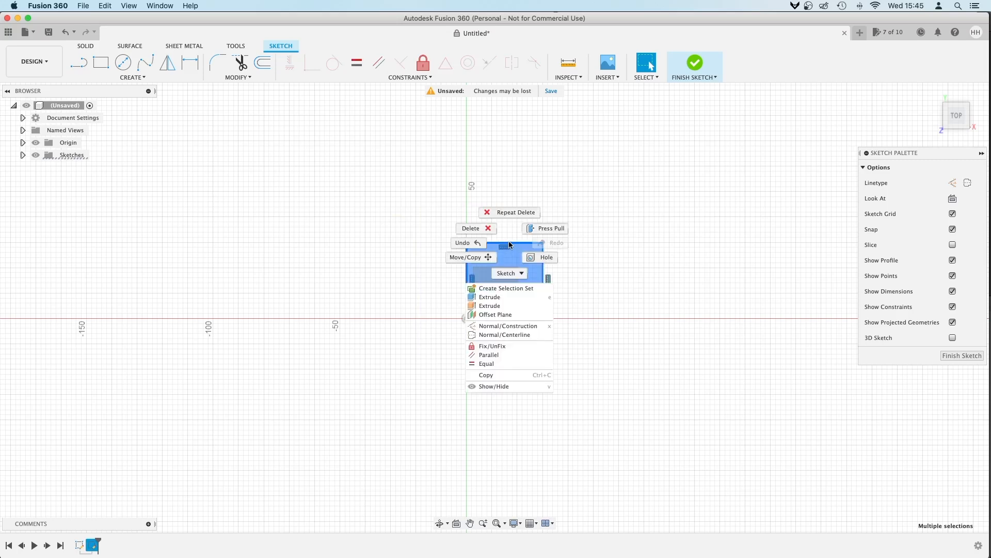
{"action": "left_click", "coordinate": [464, 257]}
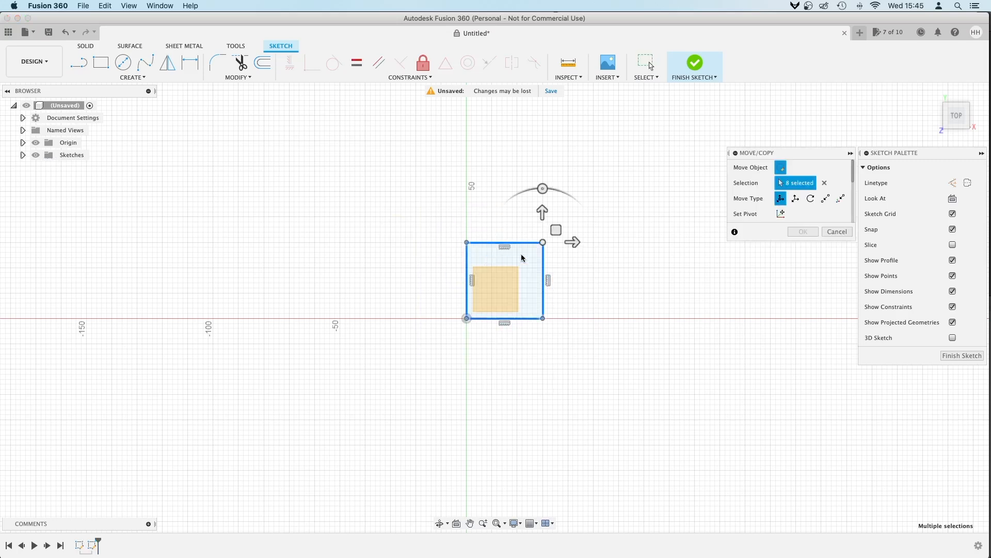
{"action": "left_click_drag", "start_coordinate": [573, 241], "coordinate": [548, 241]}
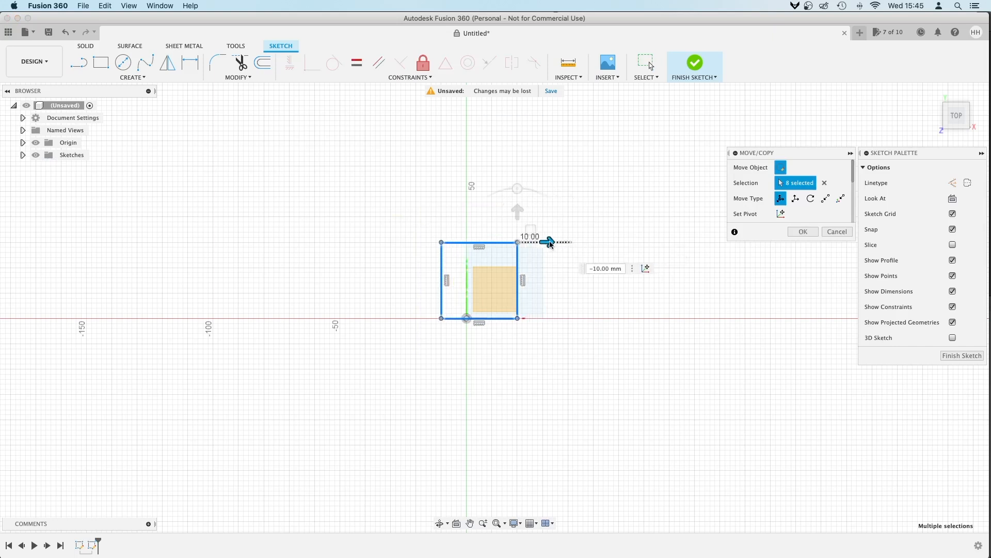
{"action": "left_click_drag", "start_coordinate": [548, 240], "coordinate": [534, 241]}
{"action": "type", "text": "-35"}
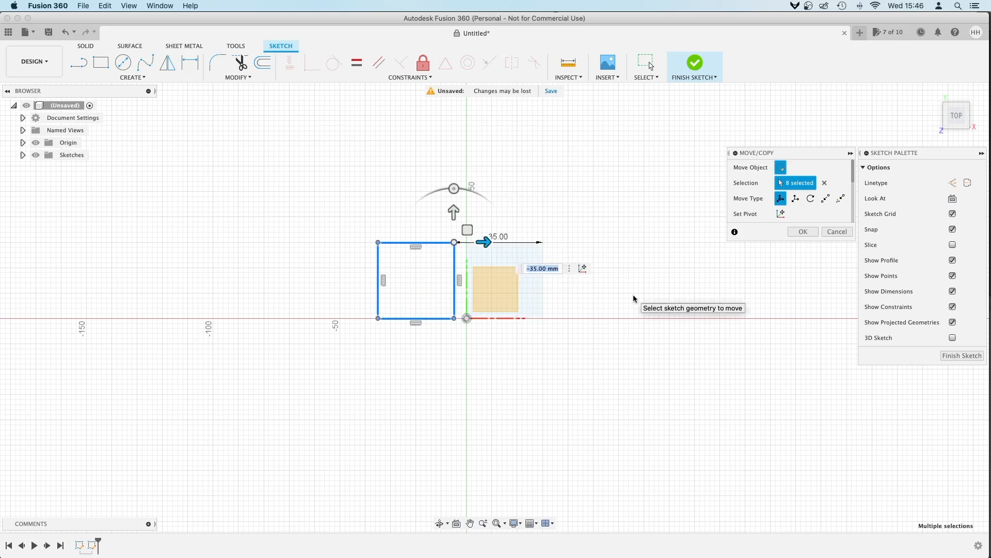
{"action": "left_click", "coordinate": [801, 231]}
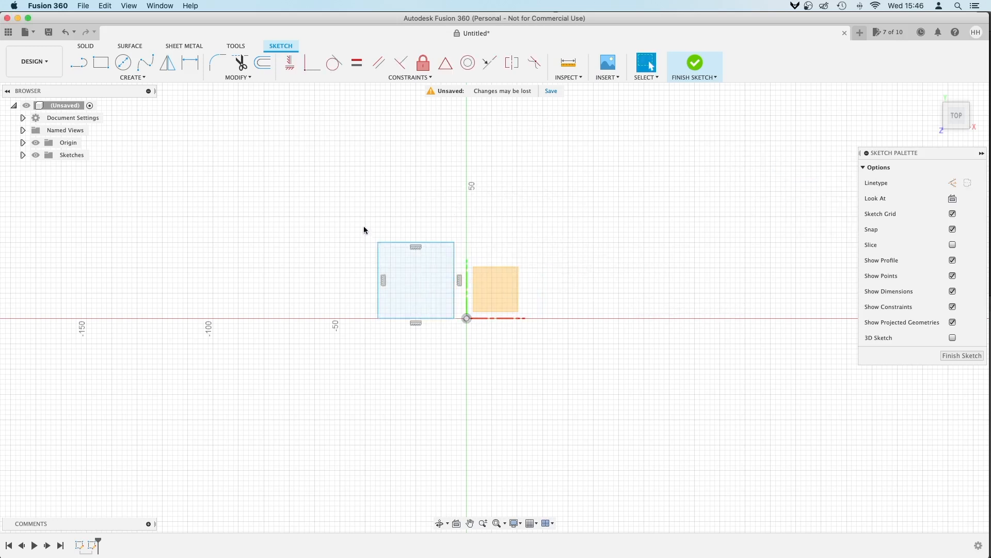
{"action": "mouse_move", "coordinate": [297, 172]}
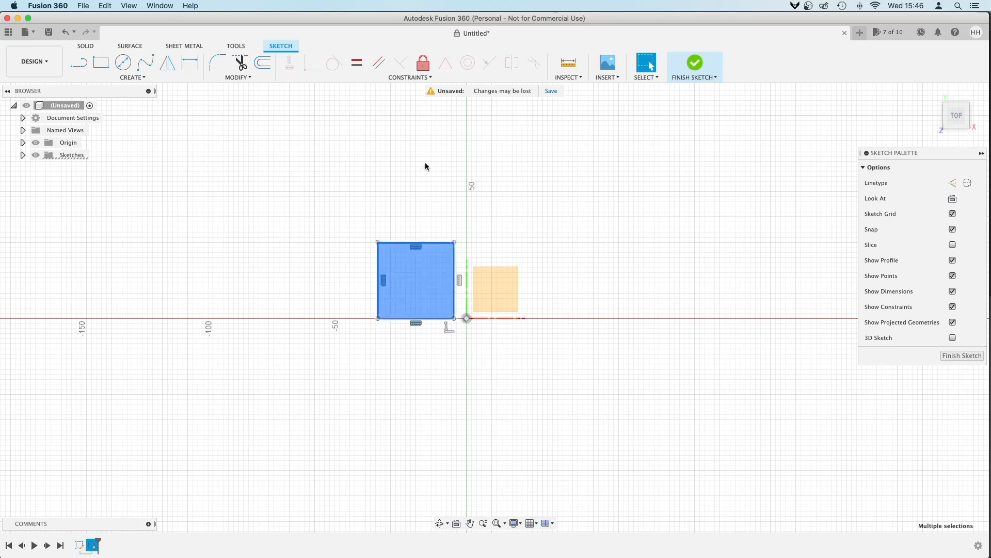
{"action": "left_click", "coordinate": [410, 77]}
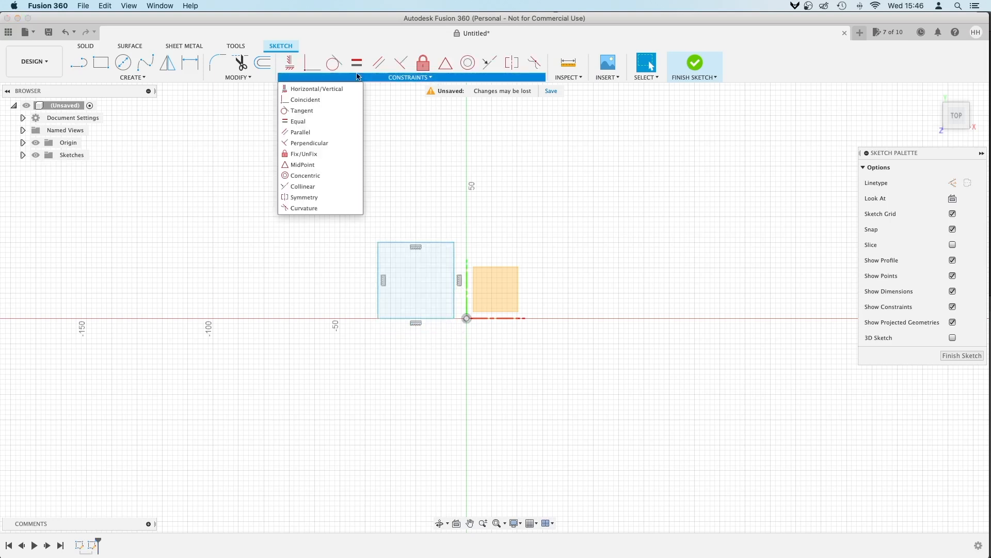
{"action": "mouse_move", "coordinate": [303, 165]}
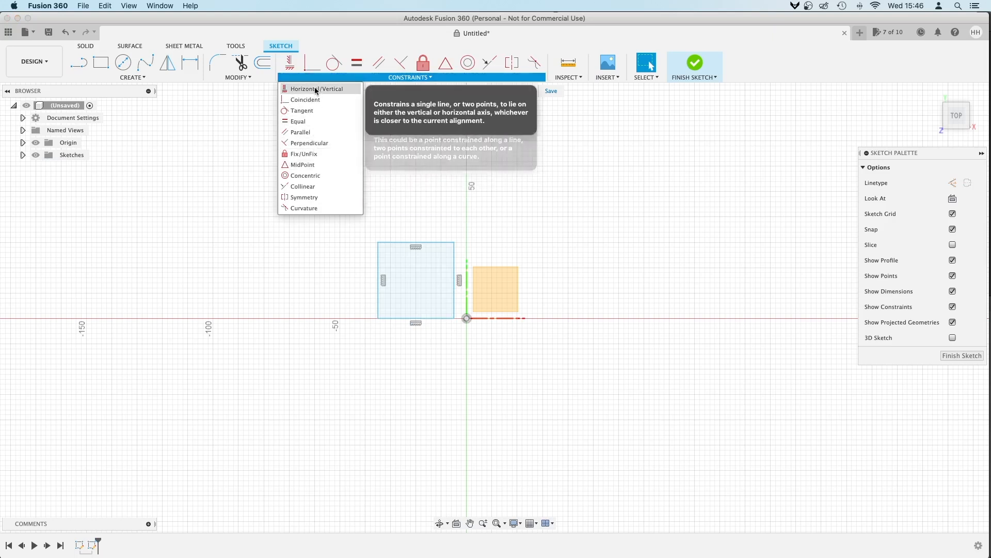
{"action": "mouse_move", "coordinate": [415, 207]}
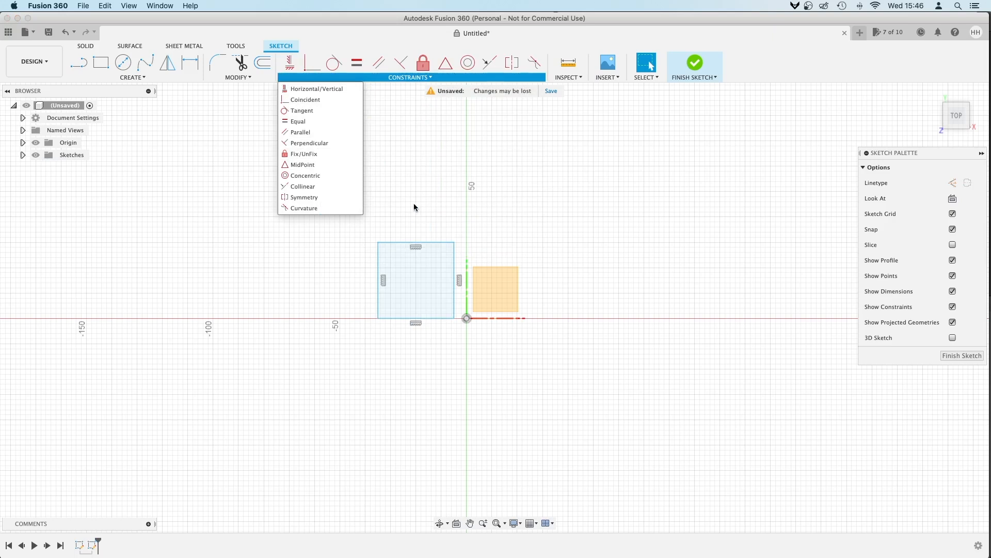
{"action": "mouse_move", "coordinate": [422, 175]}
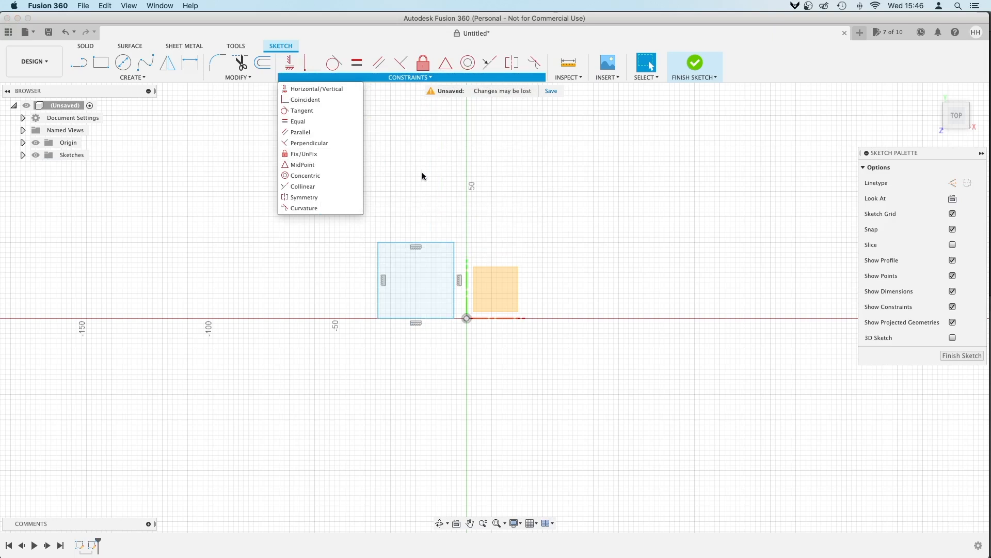
{"action": "left_click", "coordinate": [647, 111]}
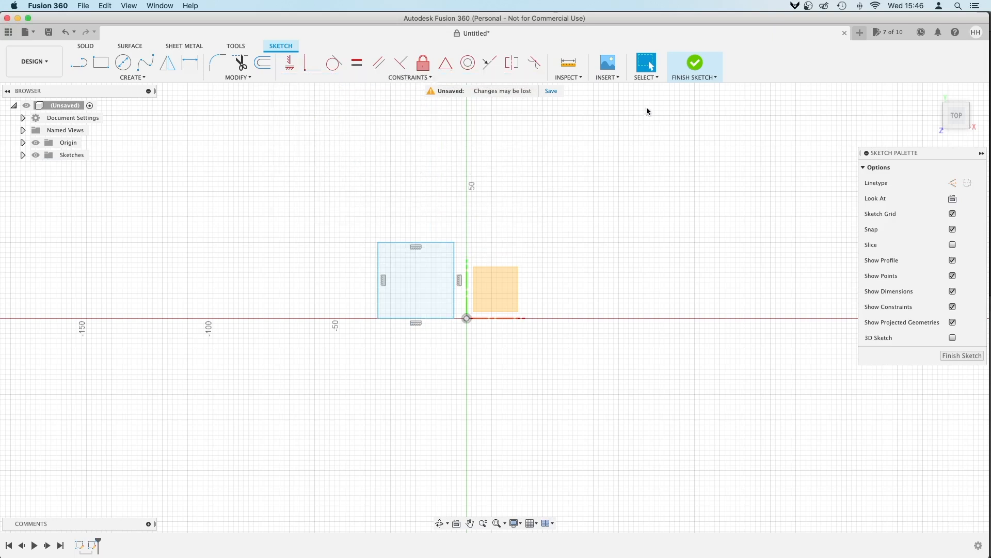